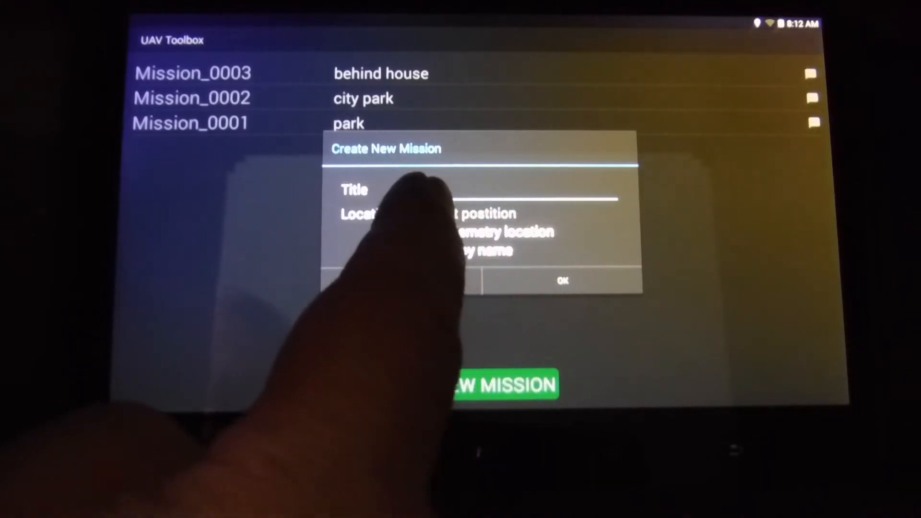
Create the mission titled 'test' at the last telemetry location
{"action": "type", "text": "test"}
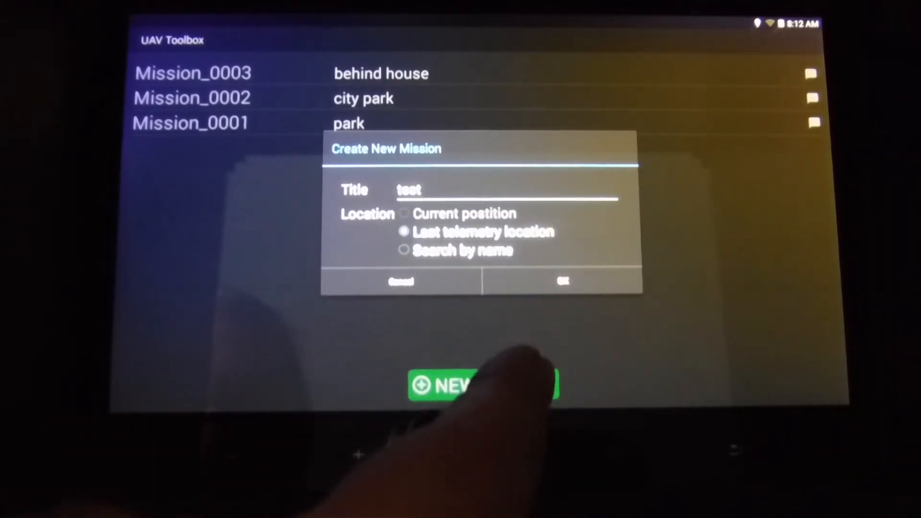
{"action": "left_click", "coordinate": [561, 281]}
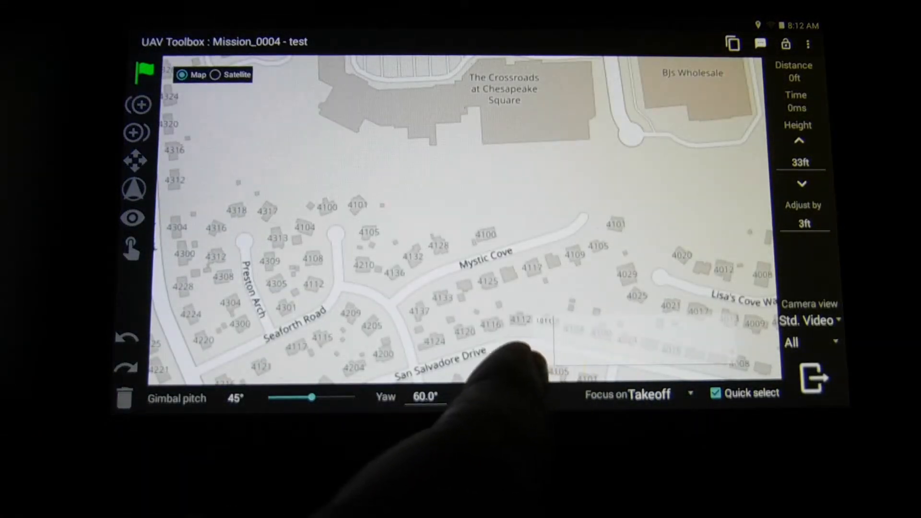
Place the takeoff point on the map beside house 4210
{"action": "left_click", "coordinate": [139, 105]}
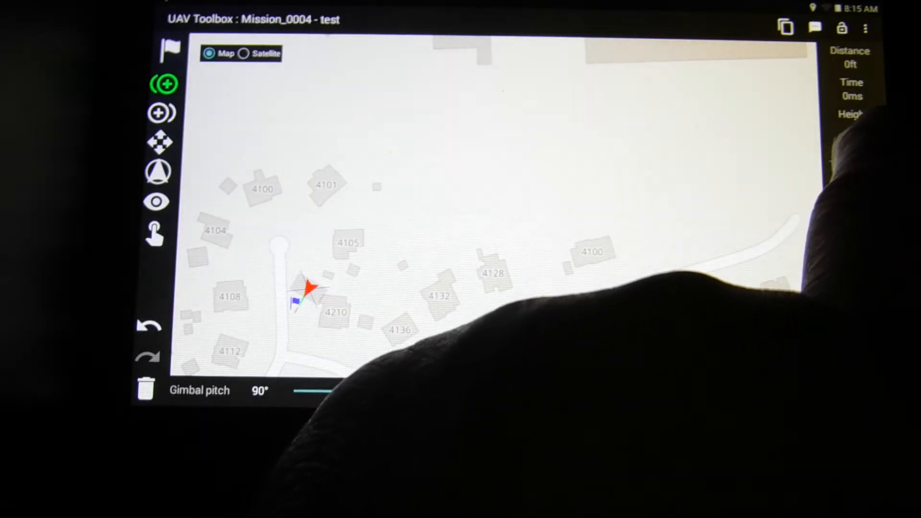
Set the mission flight height to 170 ft
{"action": "left_click", "coordinate": [854, 154]}
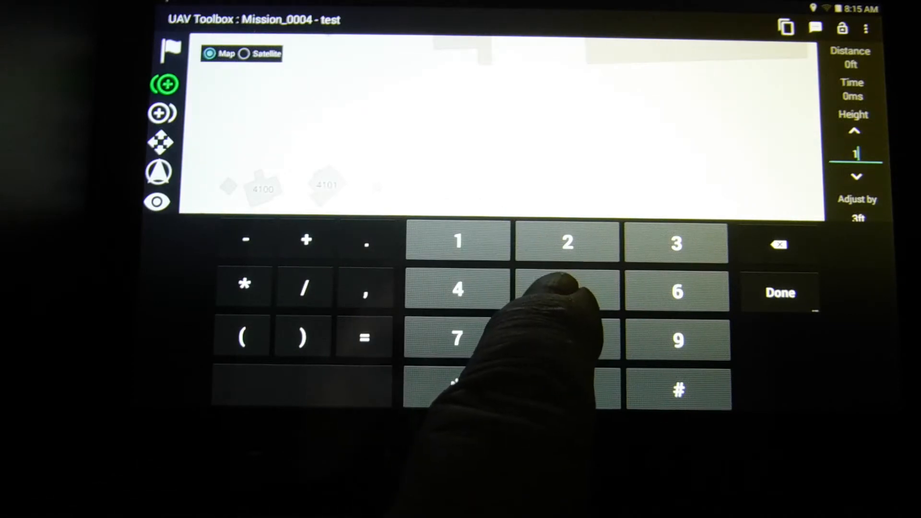
{"action": "type", "text": "70"}
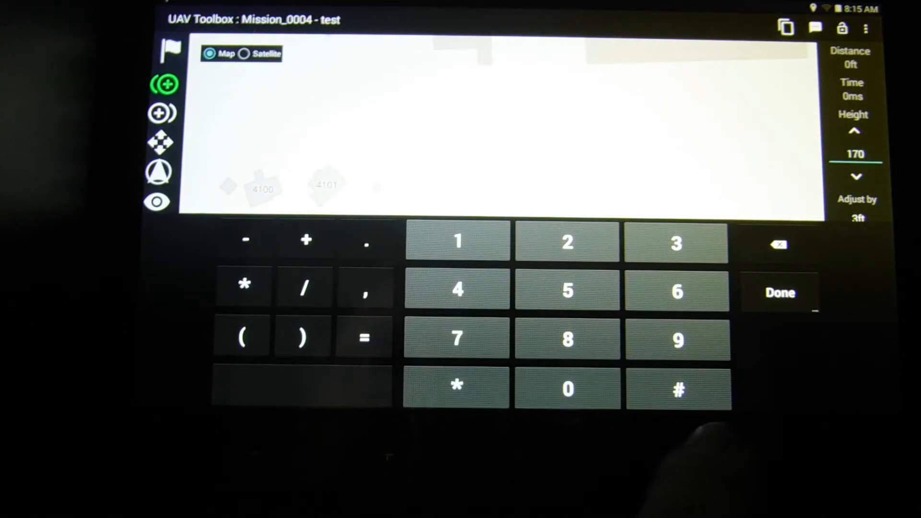
{"action": "left_click", "coordinate": [778, 291]}
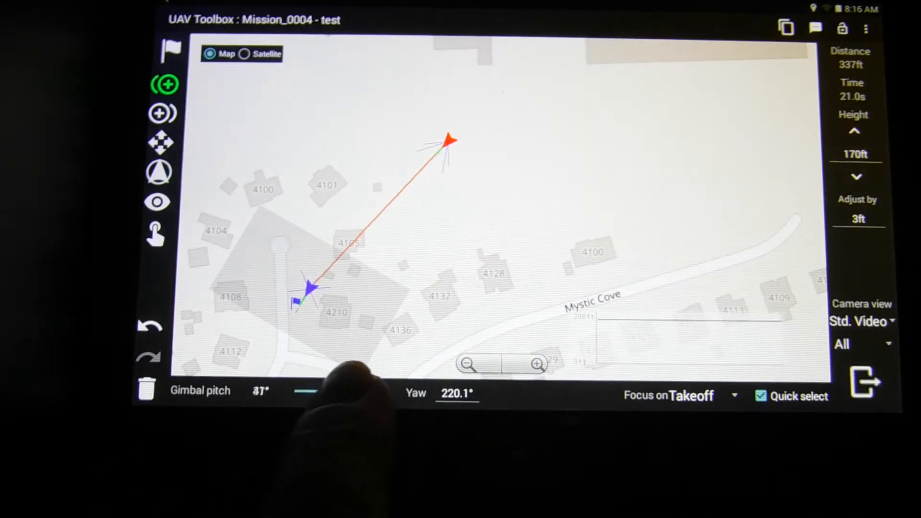
Add waypoints looping south-west, past house 4128 and the east side, with the gimbal pointed straight down
{"action": "left_click_drag", "start_coordinate": [305, 391], "coordinate": [381, 391]}
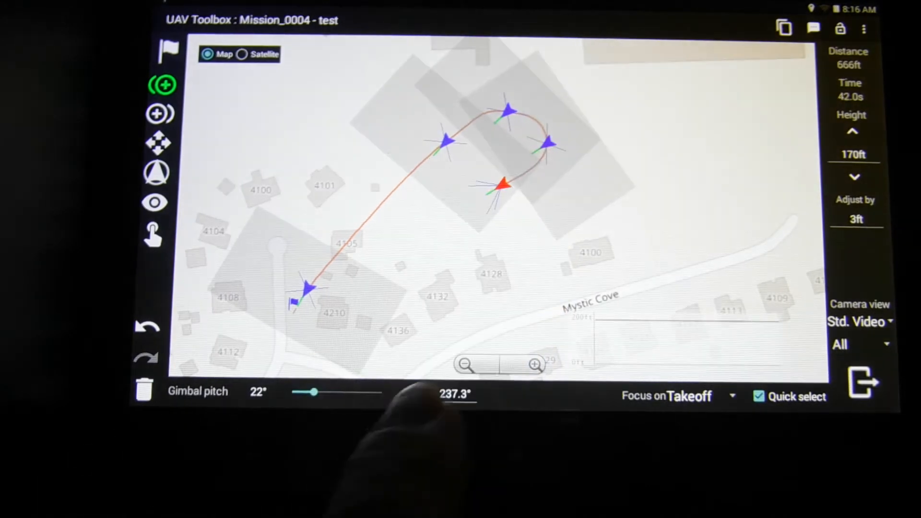
{"action": "left_click_drag", "start_coordinate": [312, 391], "coordinate": [385, 391]}
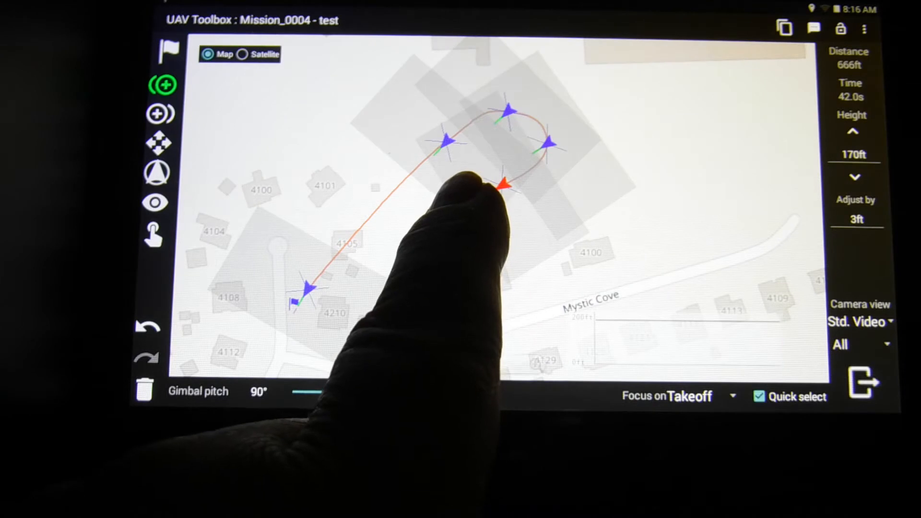
{"action": "left_click_drag", "start_coordinate": [501, 185], "coordinate": [454, 214]}
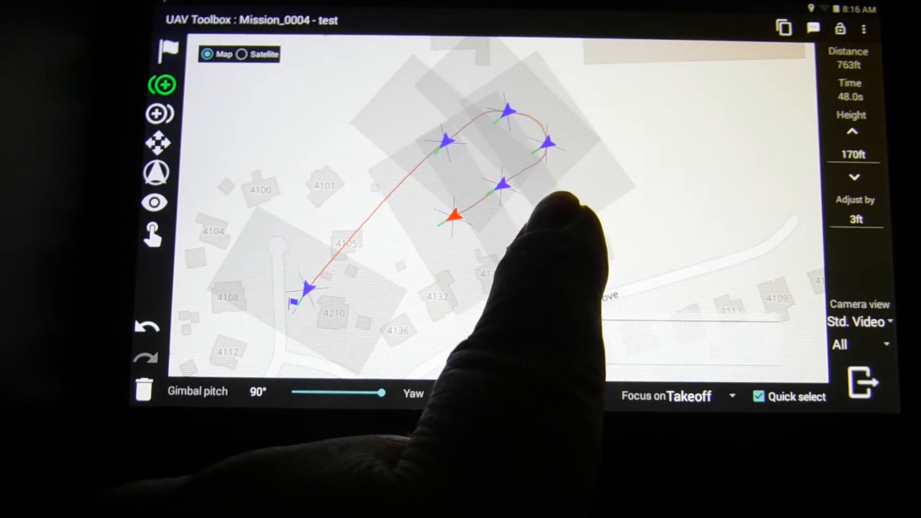
{"action": "left_click_drag", "start_coordinate": [454, 214], "coordinate": [523, 232]}
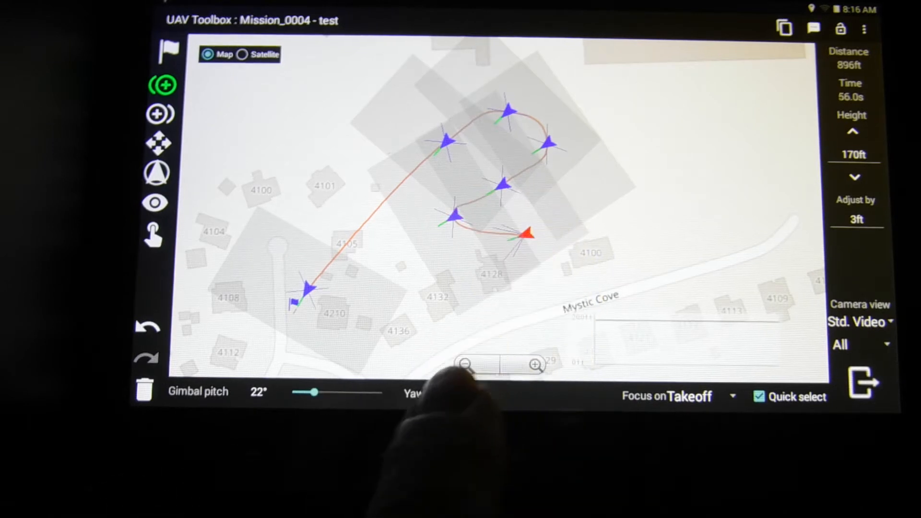
{"action": "left_click_drag", "start_coordinate": [308, 392], "coordinate": [382, 392]}
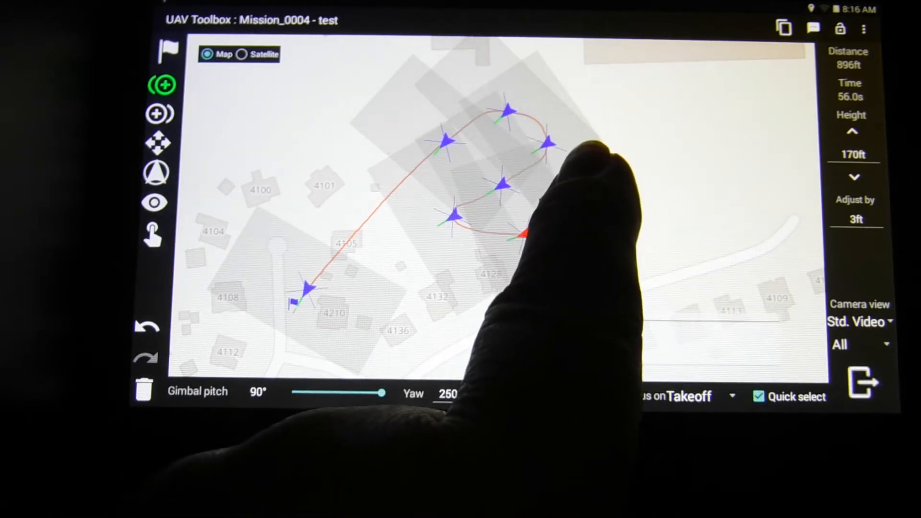
{"action": "left_click_drag", "start_coordinate": [522, 235], "coordinate": [573, 191]}
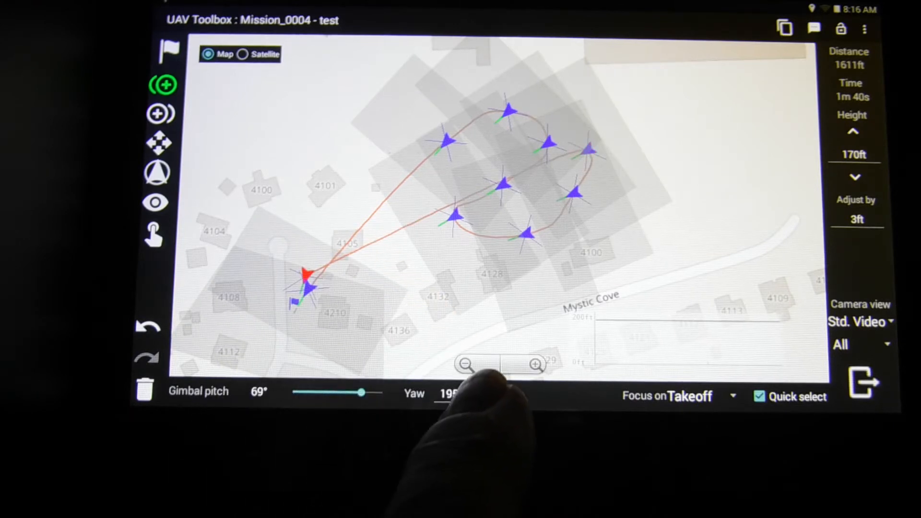
{"action": "left_click_drag", "start_coordinate": [361, 391], "coordinate": [385, 391]}
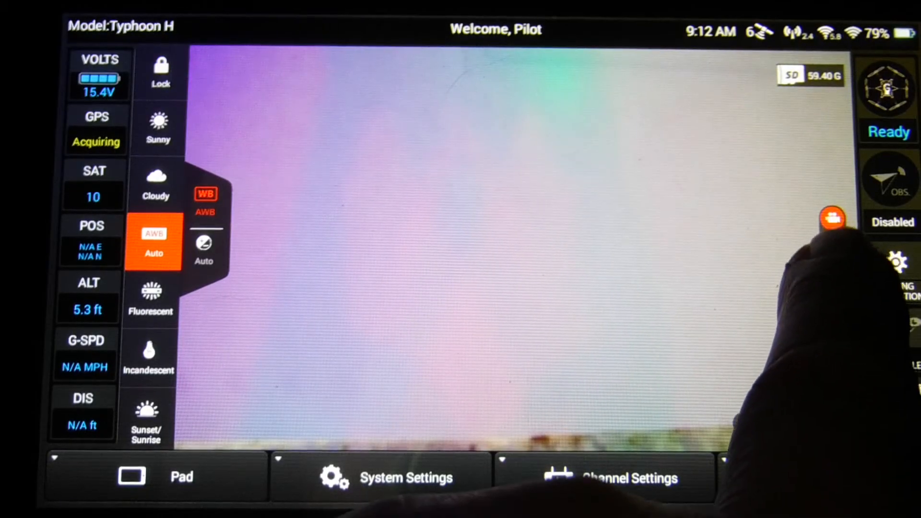
Set the Typhoon H camera white balance to AWB Auto
{"action": "left_click", "coordinate": [832, 219]}
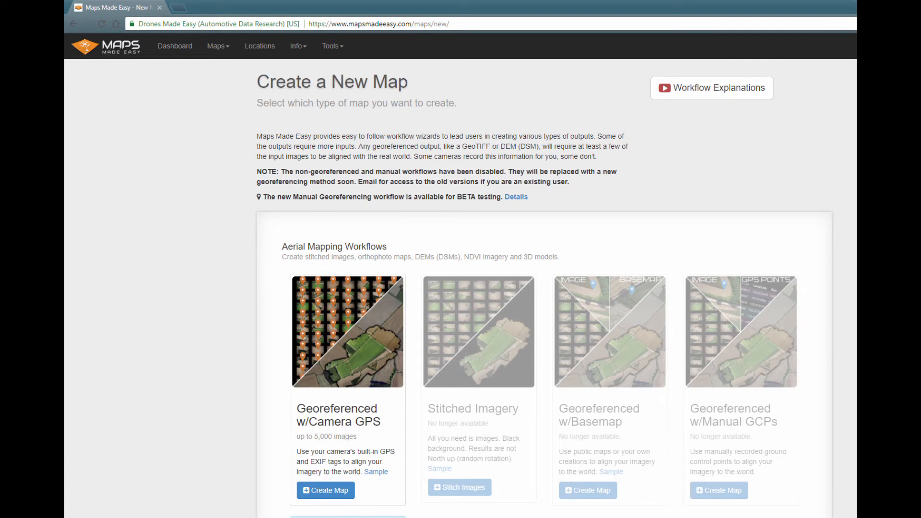
Start a new map using the Georeferenced w/Camera GPS workflow
{"action": "left_click", "coordinate": [325, 490]}
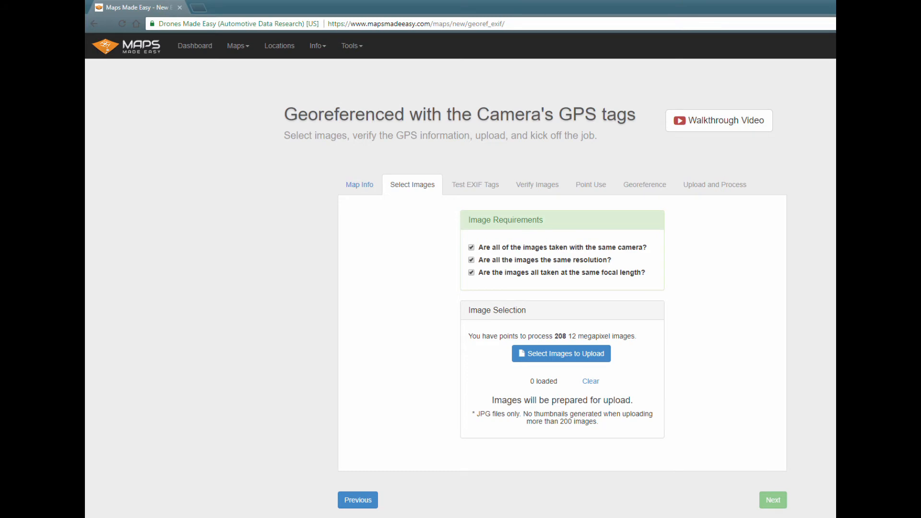
Load the YUN mapping photos, approve the image location, and start the upload
{"action": "left_click", "coordinate": [560, 353]}
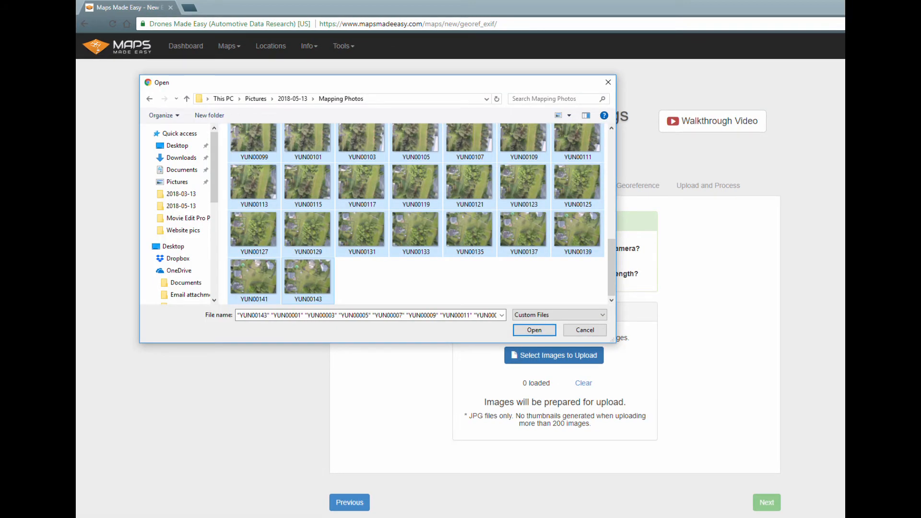
{"action": "left_click", "coordinate": [532, 329]}
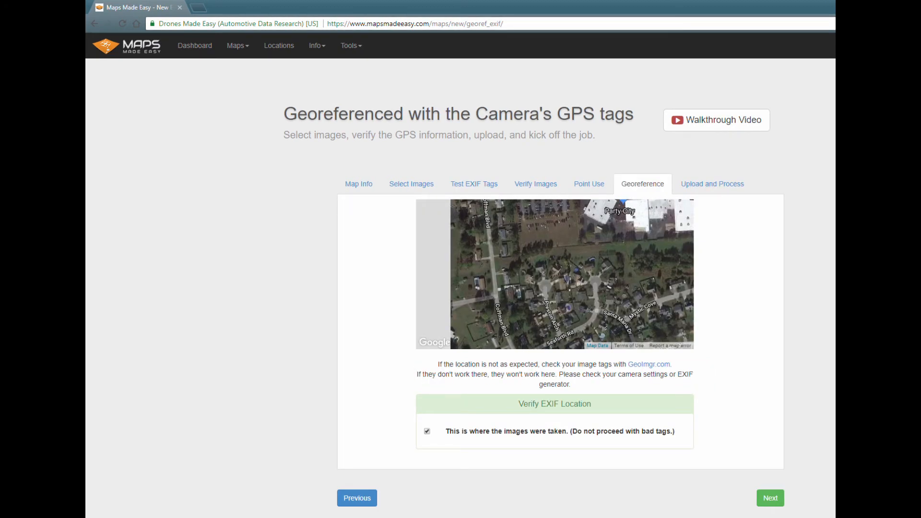
{"action": "left_click", "coordinate": [769, 498]}
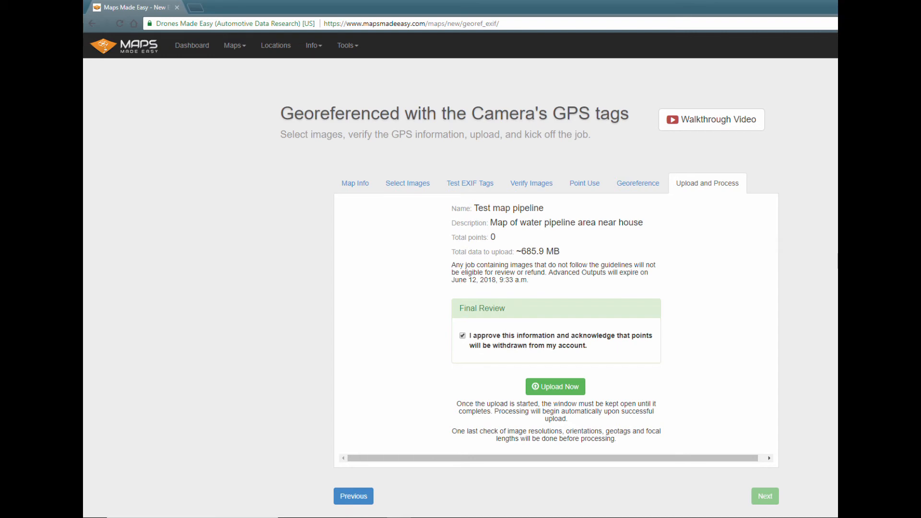
{"action": "left_click", "coordinate": [554, 387]}
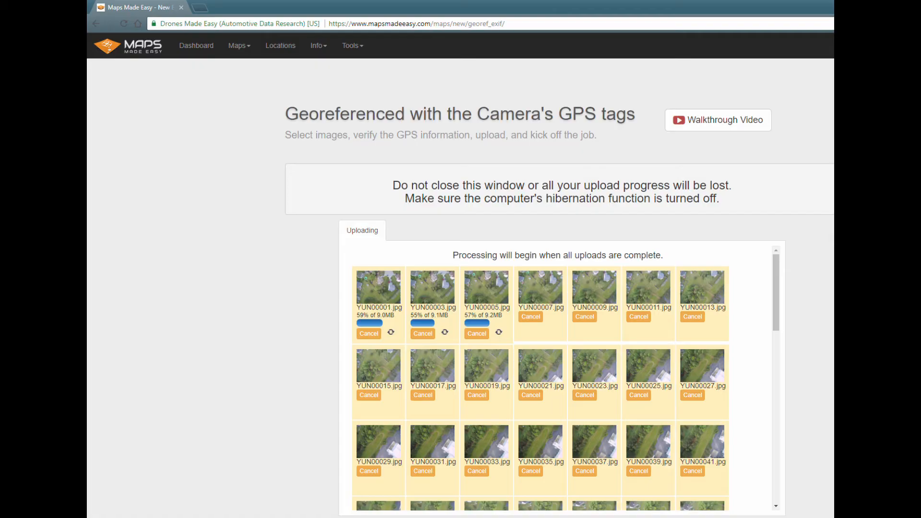